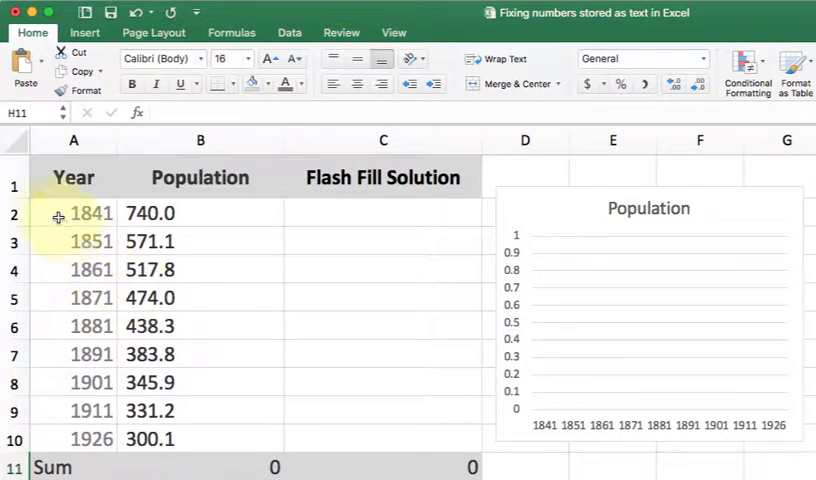
Review the Year and Population columns and the =SUM(B2:B10) formula that returns 0.
left_click_drag(72, 212, 72, 438)
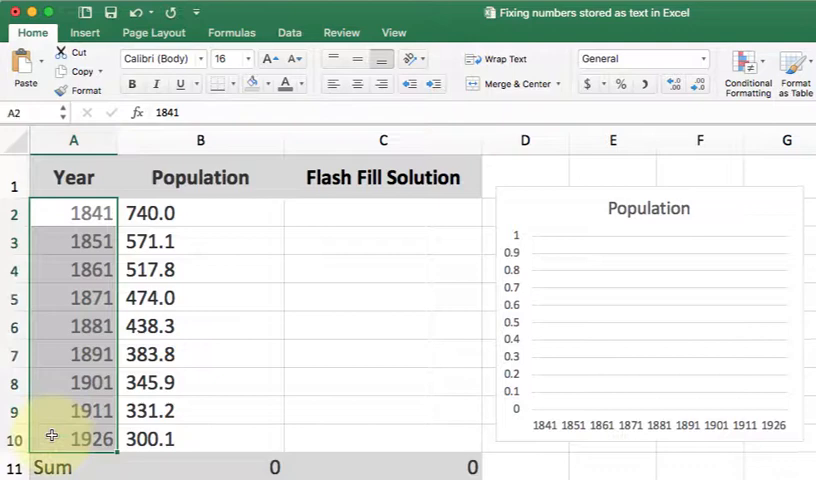
mouse_move(218, 256)
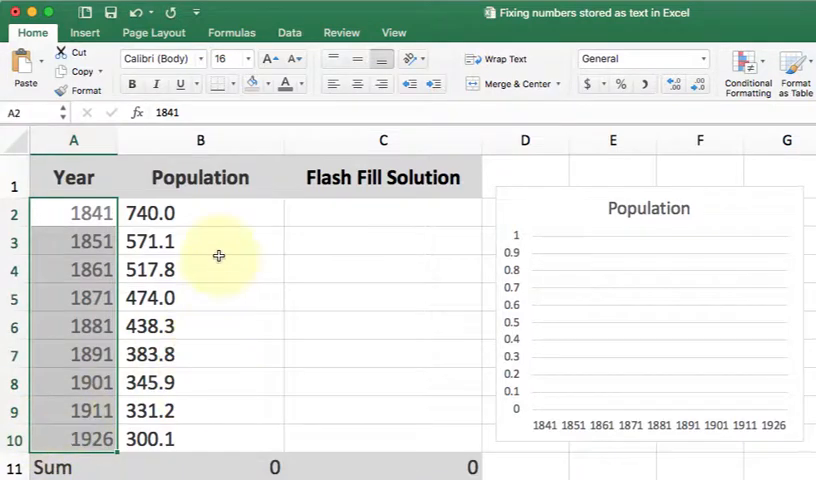
left_click_drag(200, 212, 200, 440)
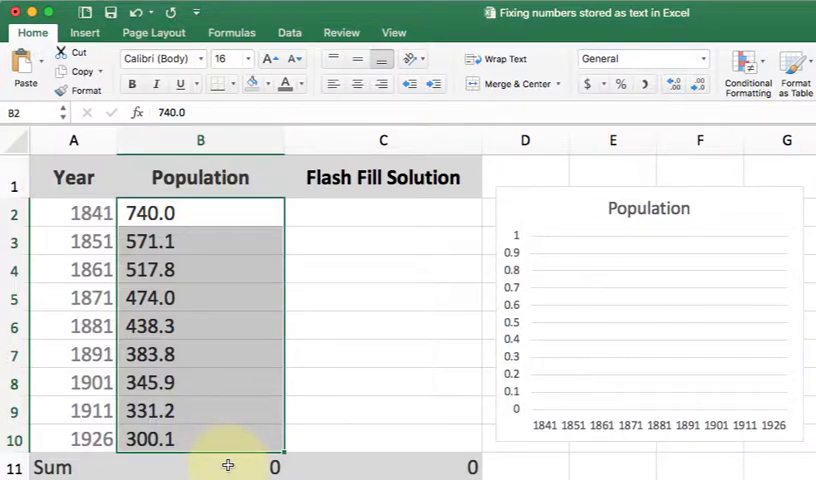
type("=SUM(B2:B10)")
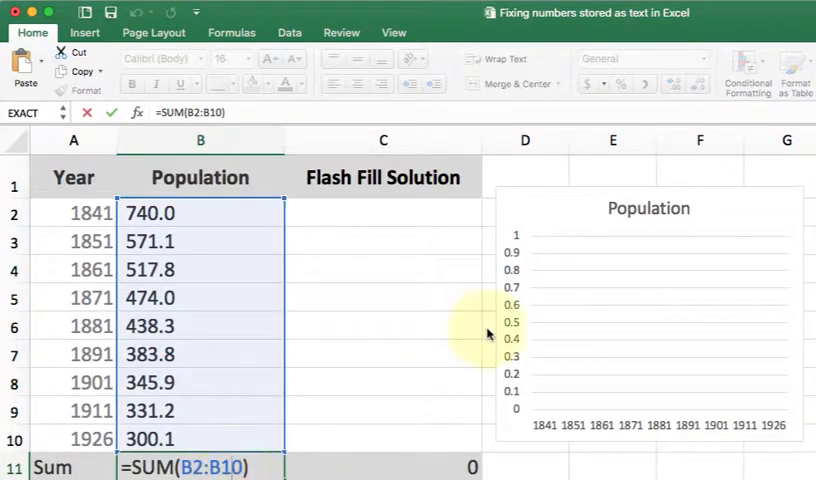
left_click(648, 208)
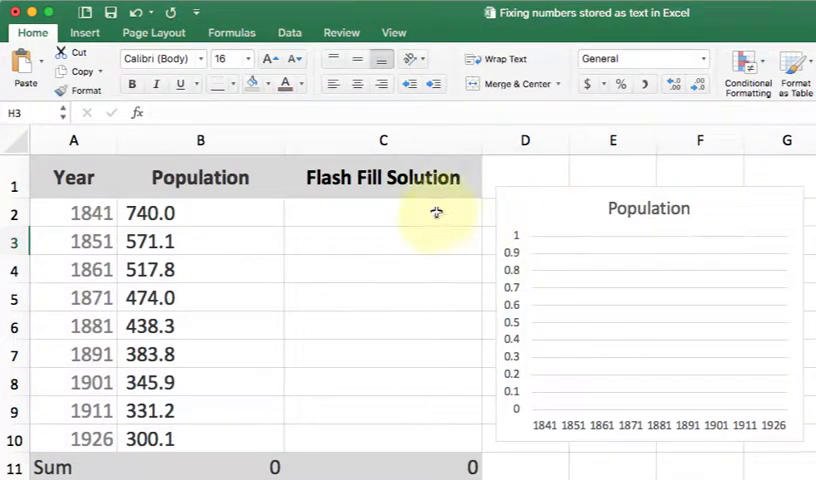
Enter 740, 571 and 517 as whole numbers in the Flash Fill Solution column, summing to 1828.
left_click(384, 212)
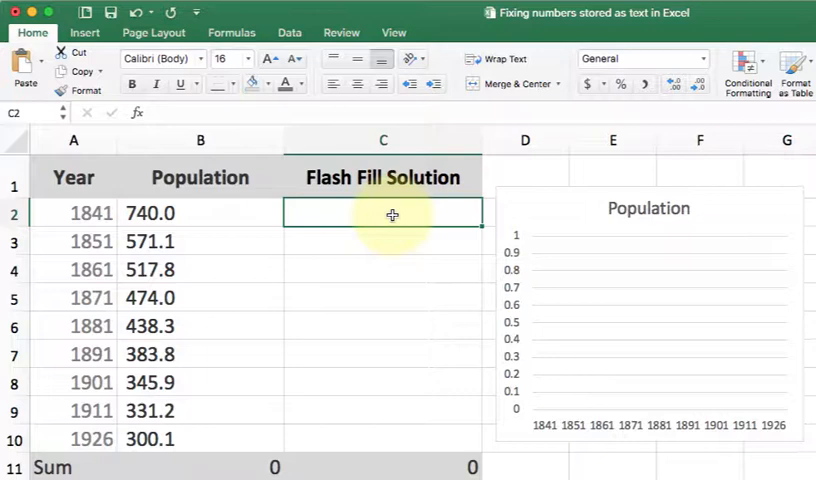
type("571")
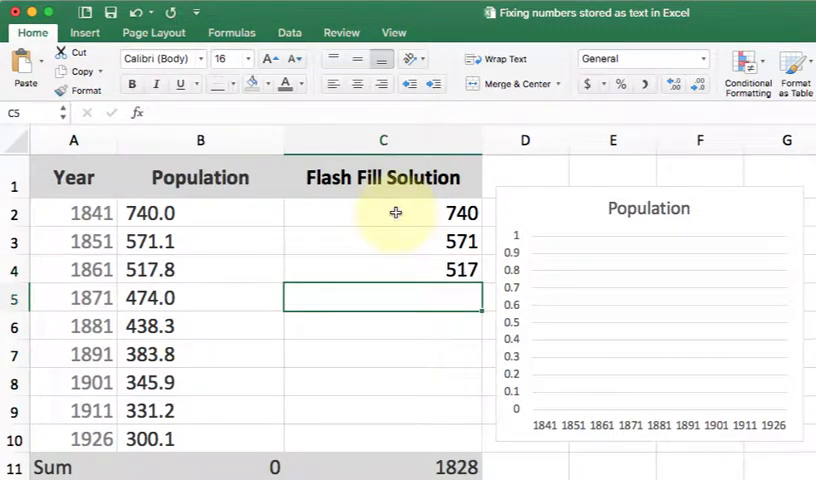
left_click(384, 468)
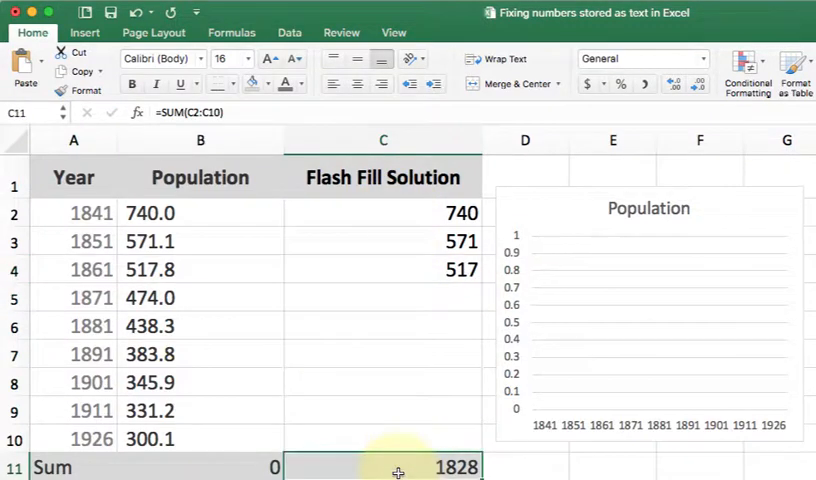
left_click(384, 268)
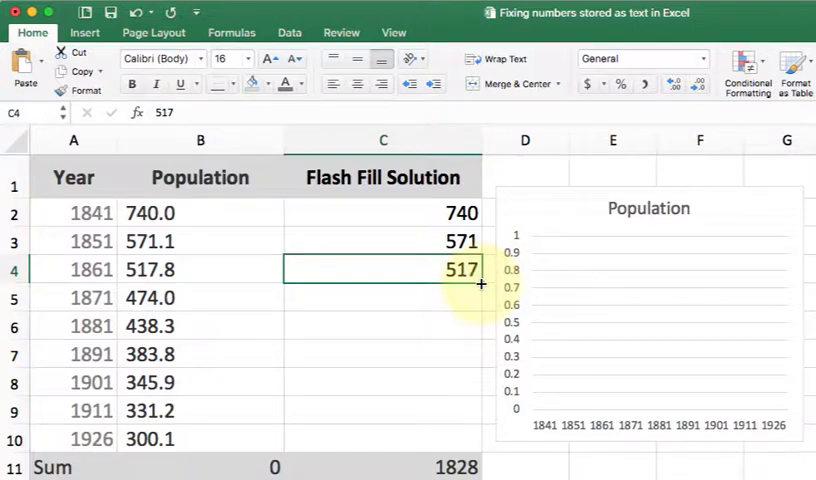
Fill C4 down to row 10 and choose Flash Fill, bringing the column sum to 4099.
left_click_drag(480, 284, 470, 438)
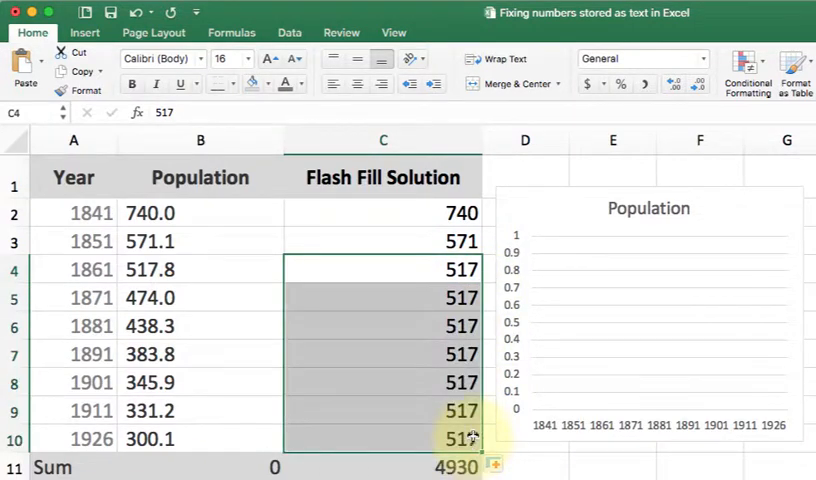
scroll("down", 3)
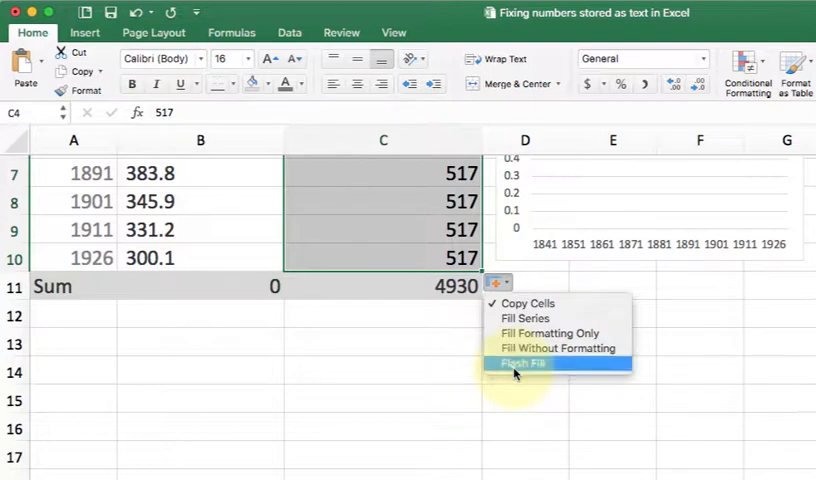
left_click(520, 364)
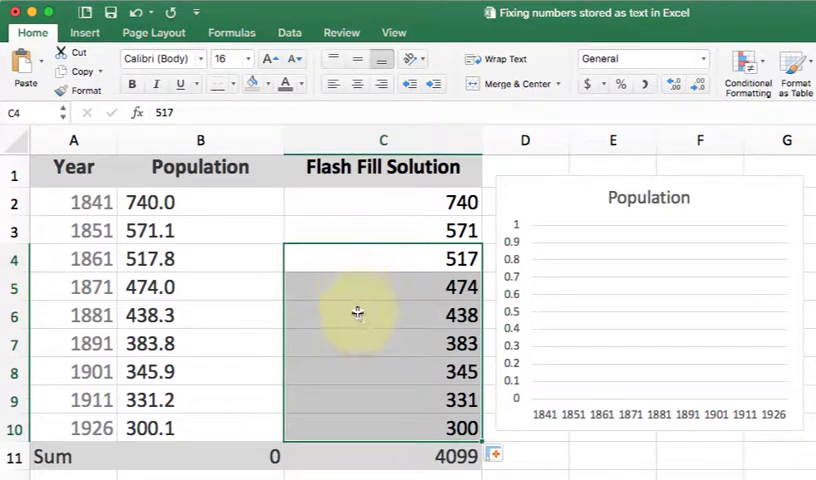
mouse_move(338, 192)
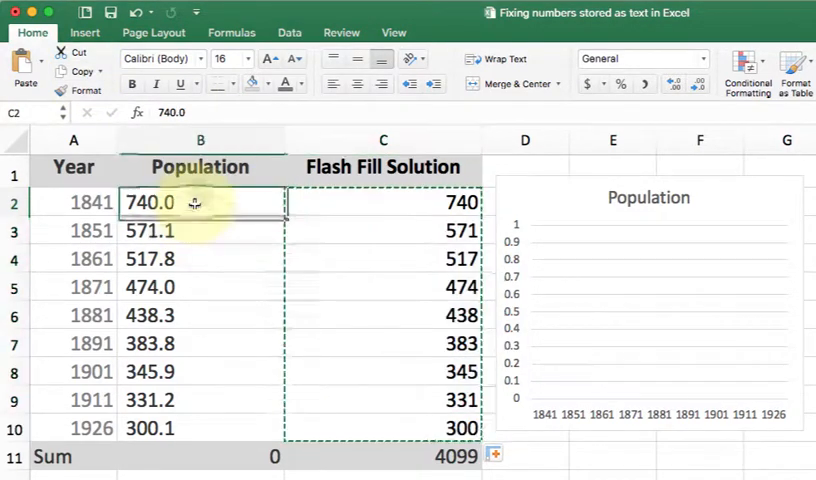
Paste the Flash Fill results over the Population column as values only.
left_click(22, 62)
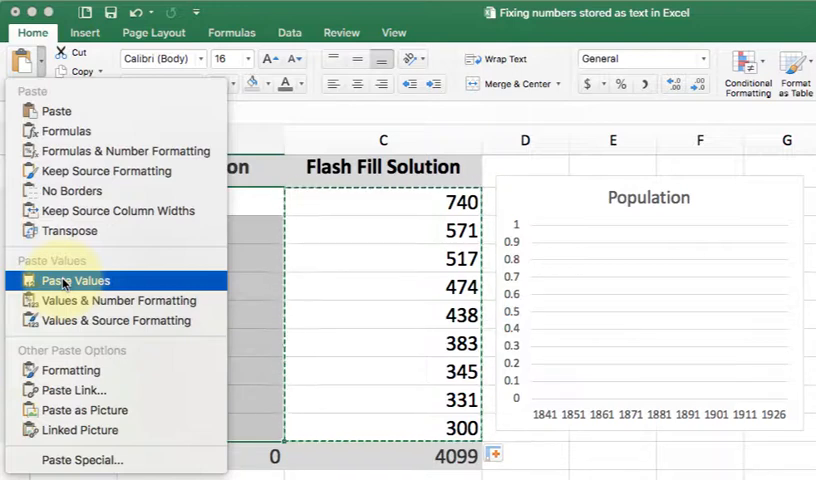
left_click(72, 280)
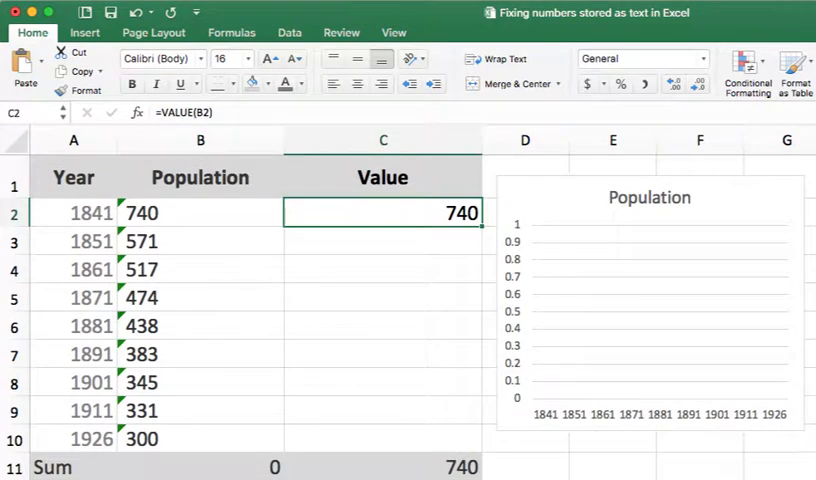
mouse_move(324, 428)
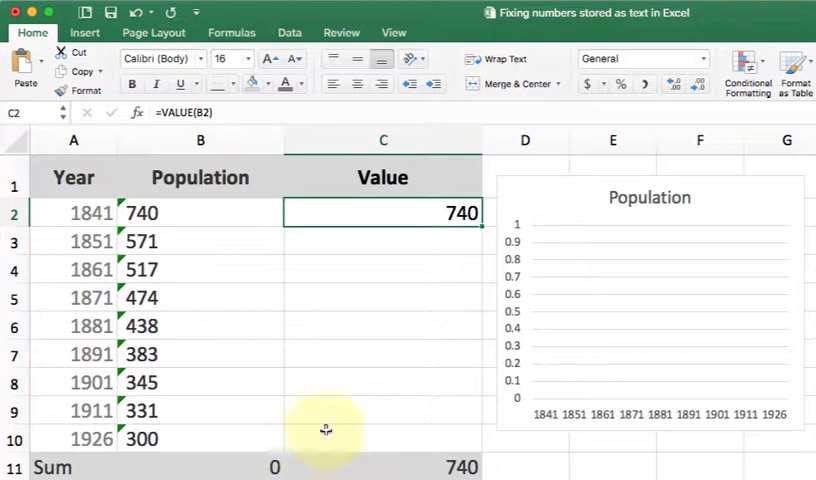
Copy the =VALUE(B2) formula down to row 10 so the Value column sums to 4099.
double_click(384, 212)
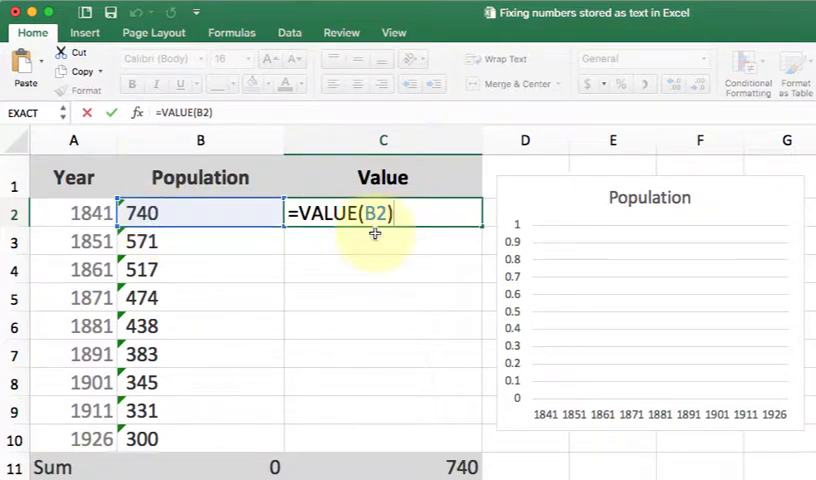
mouse_move(376, 238)
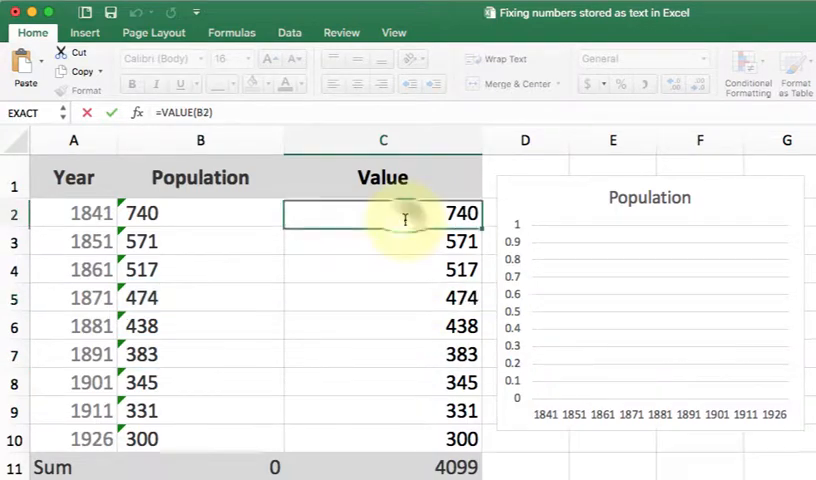
left_click_drag(384, 212, 384, 410)
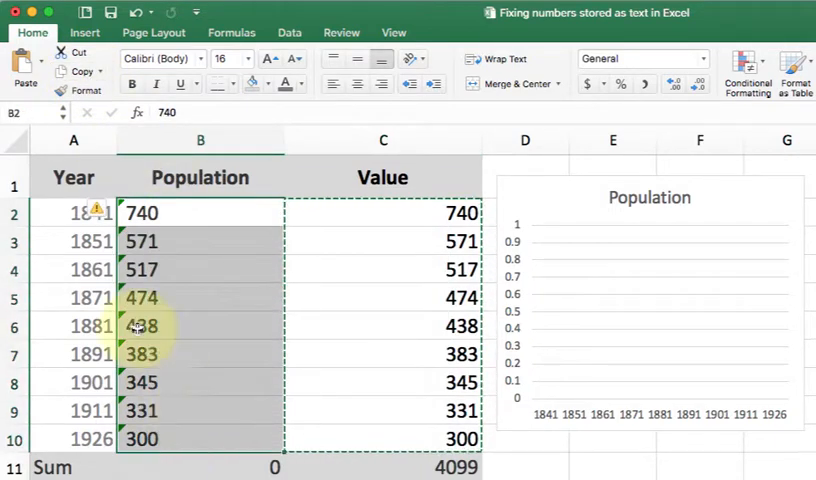
Paste the Value column results over Population as plain values.
left_click(24, 62)
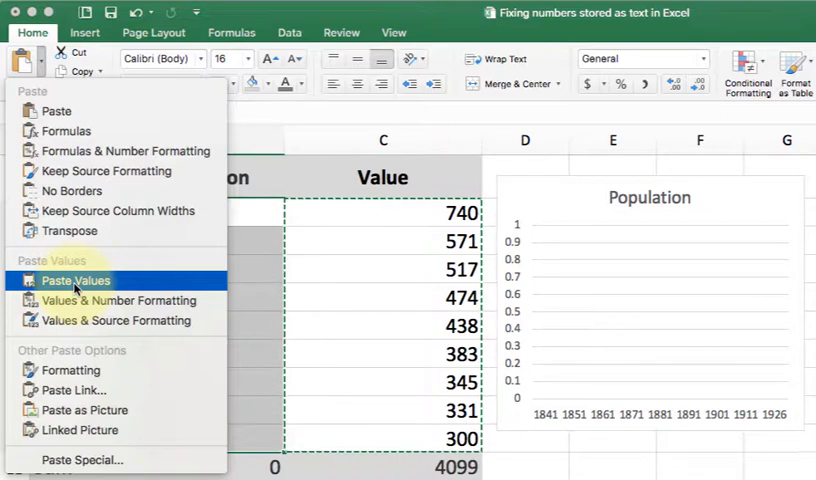
left_click(74, 280)
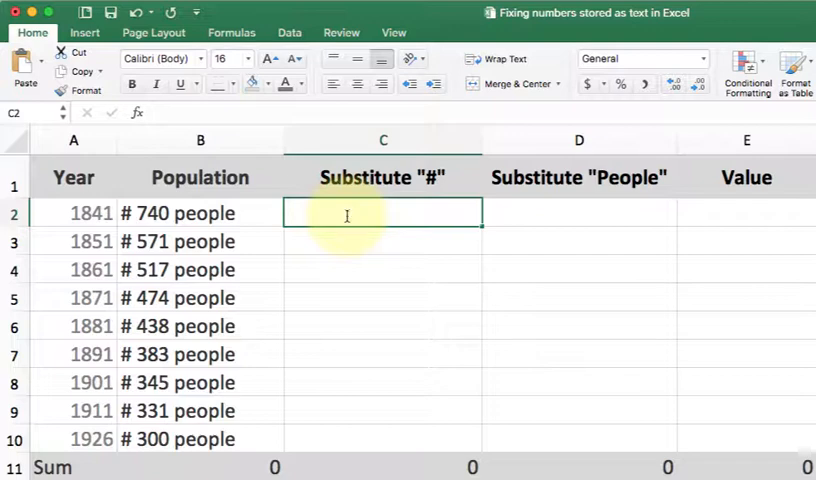
Enter =SUBSTITUTE(B2,"#","") in C2 to strip the # sign, ready to fill down.
type("=substitut")
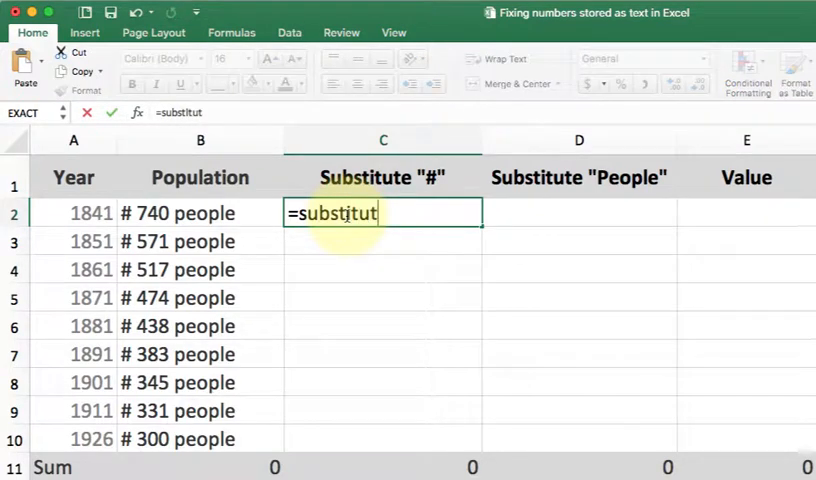
type("e(b2")
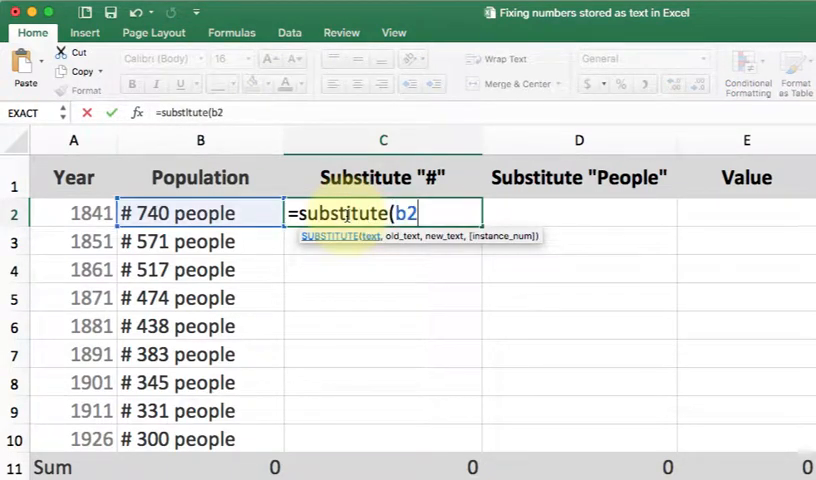
type(",")
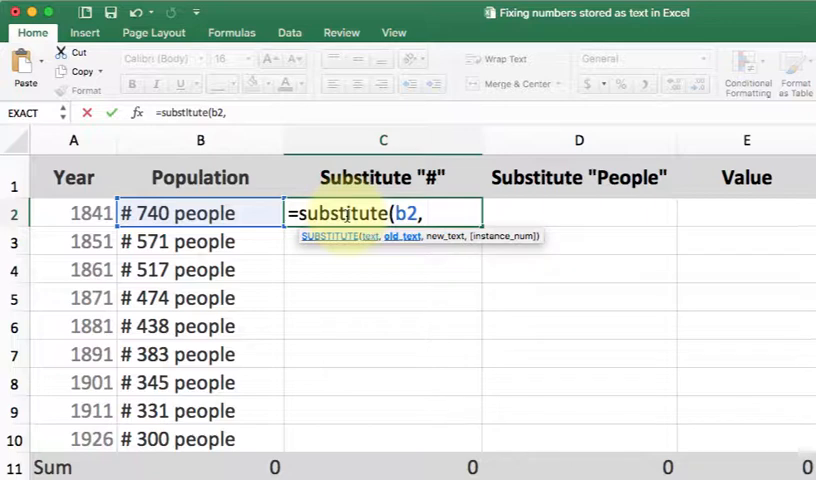
type("\"")
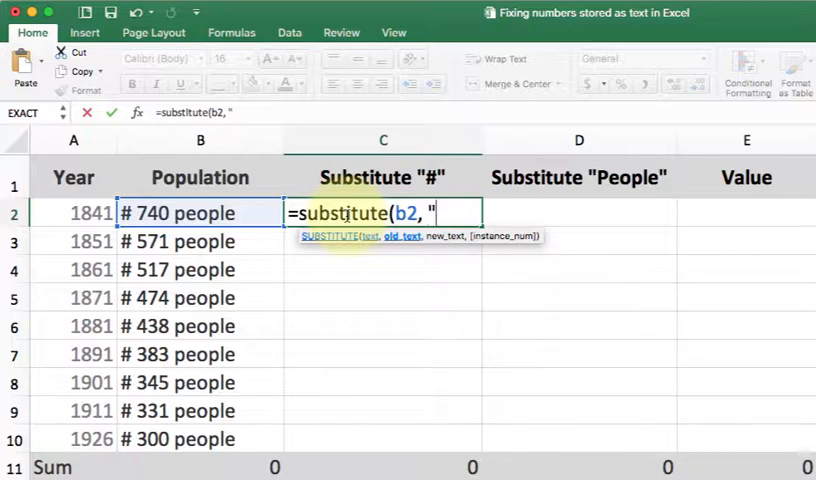
type("#\"")
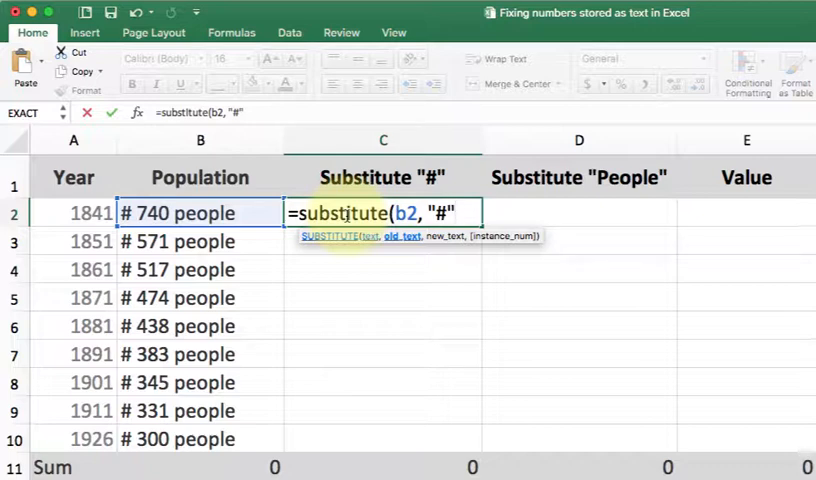
type(", \"\"")
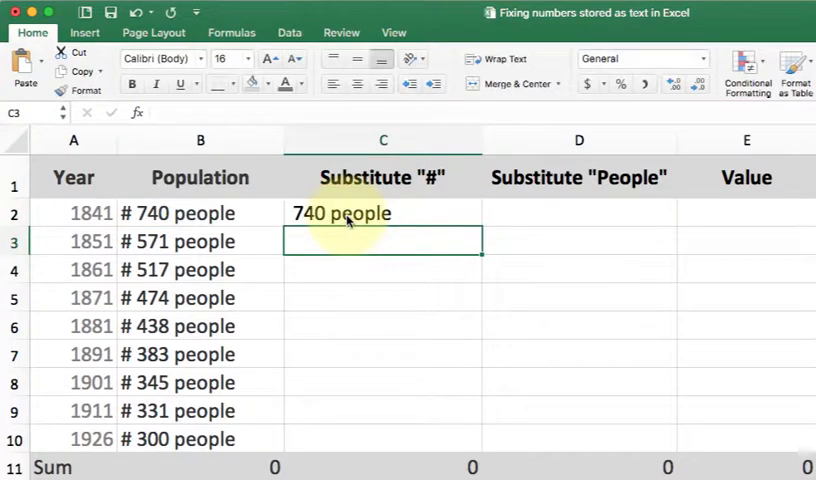
left_click(384, 212)
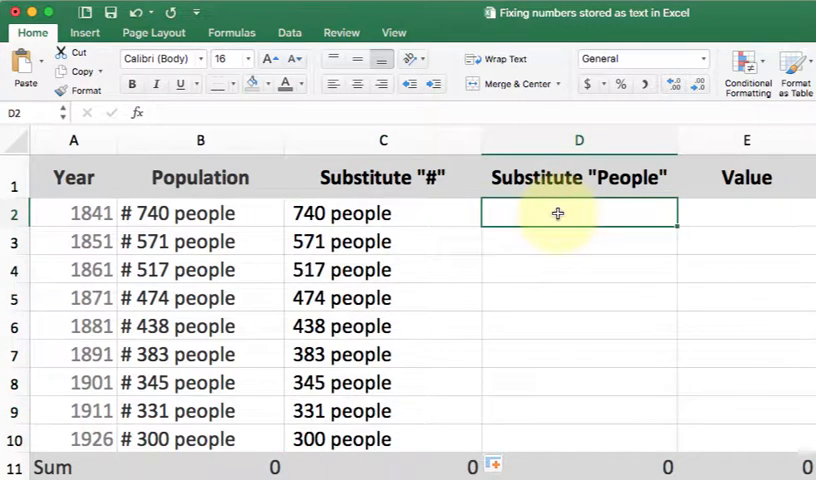
Enter =SUBSTITUTE(C2,"people","") in D2 to remove the word people.
type("=subst")
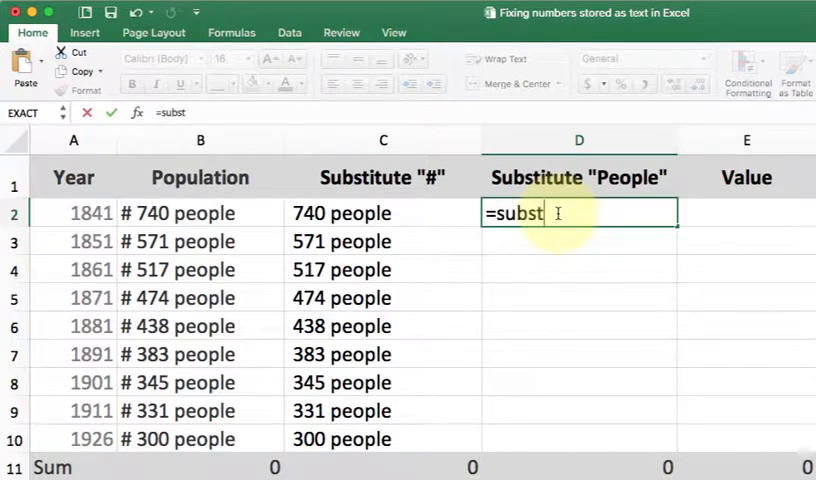
type("itute(c")
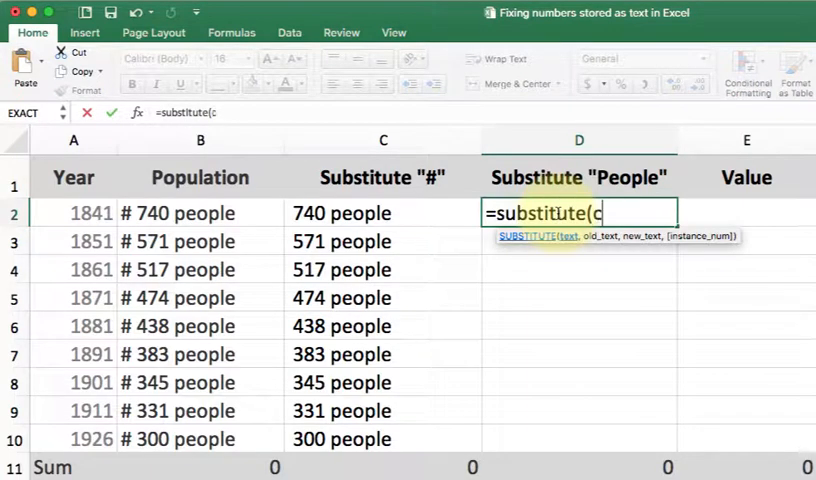
left_click(384, 212)
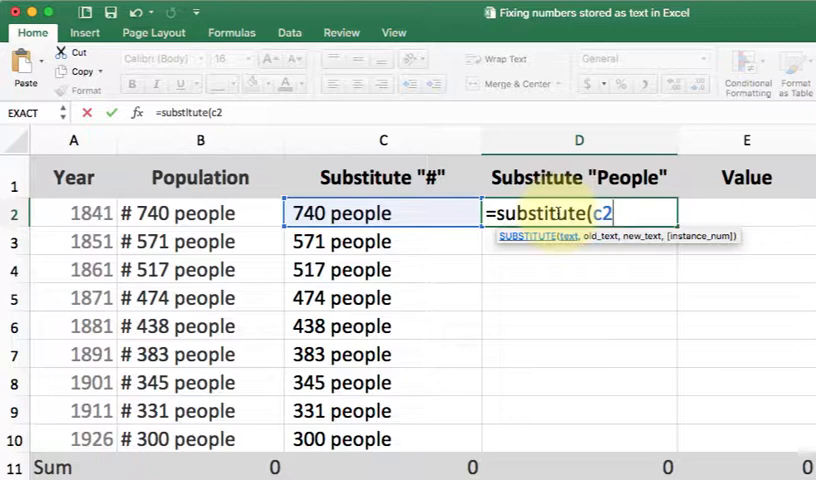
type(", \"")
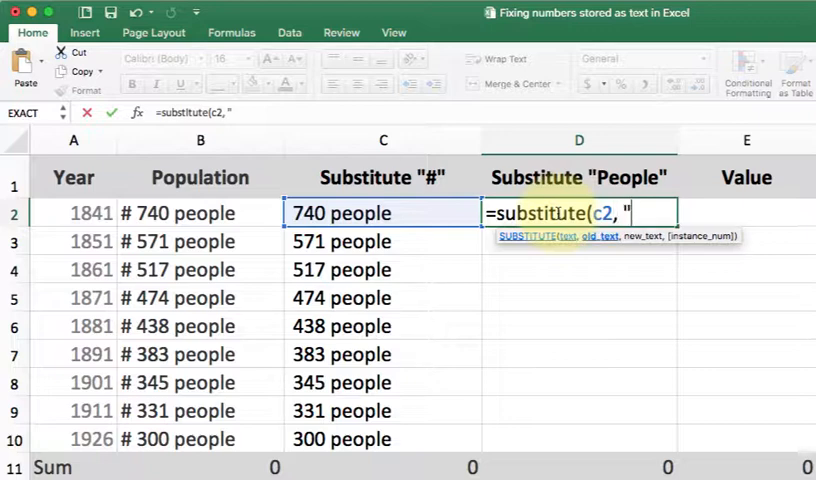
type("people\"")
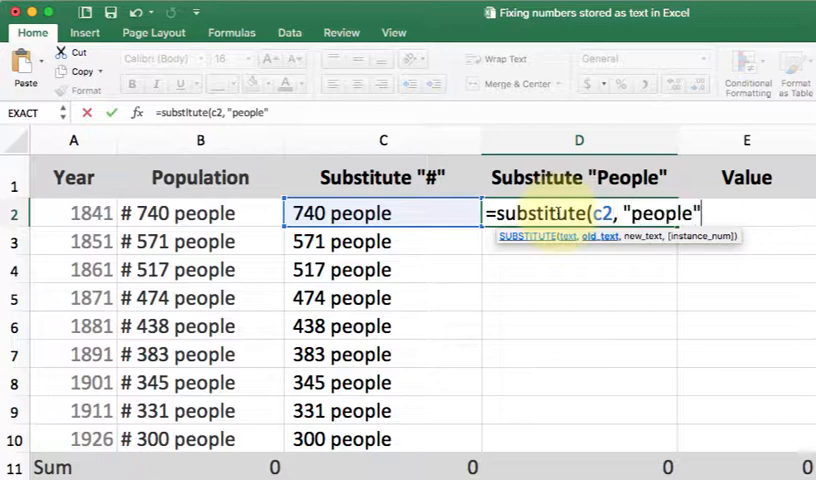
type(", \"\"")
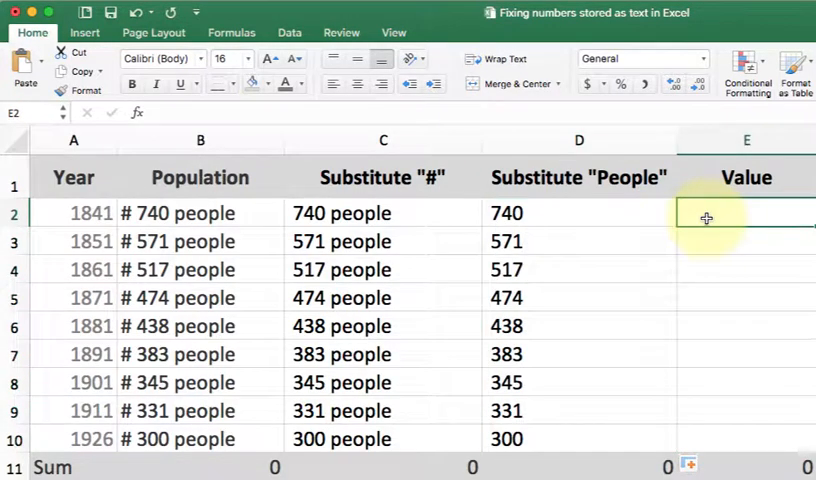
Enter =VALUE(D2) in E2 and fill it to E10, giving numeric populations summing to 4099.
type("=value(D2")
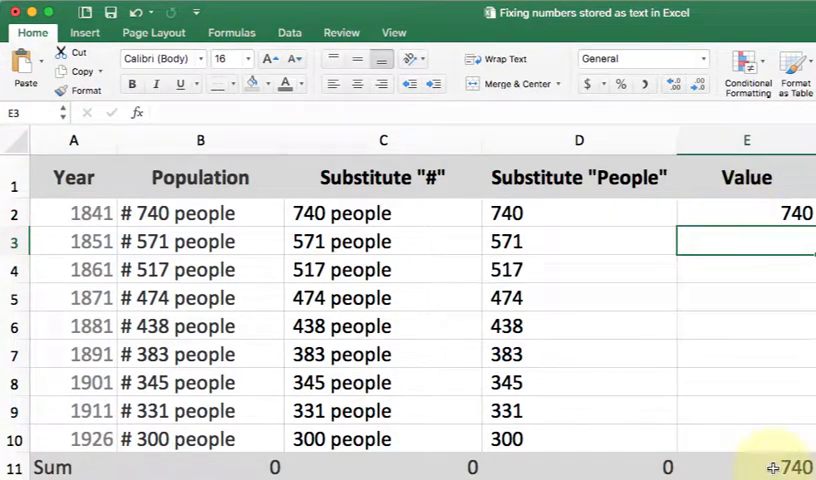
left_click(746, 212)
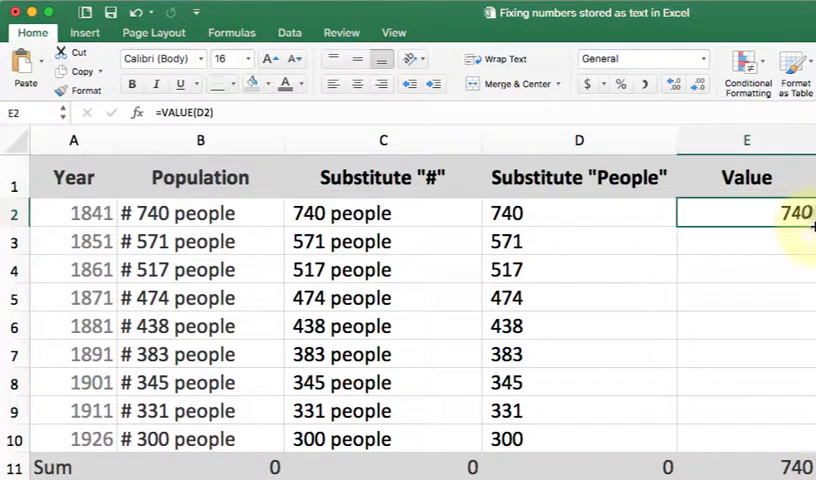
left_click_drag(812, 228, 812, 440)
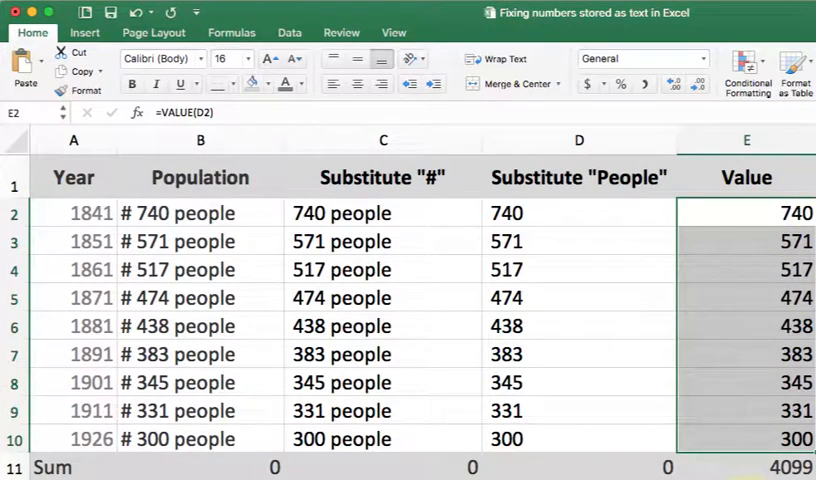
mouse_move(436, 276)
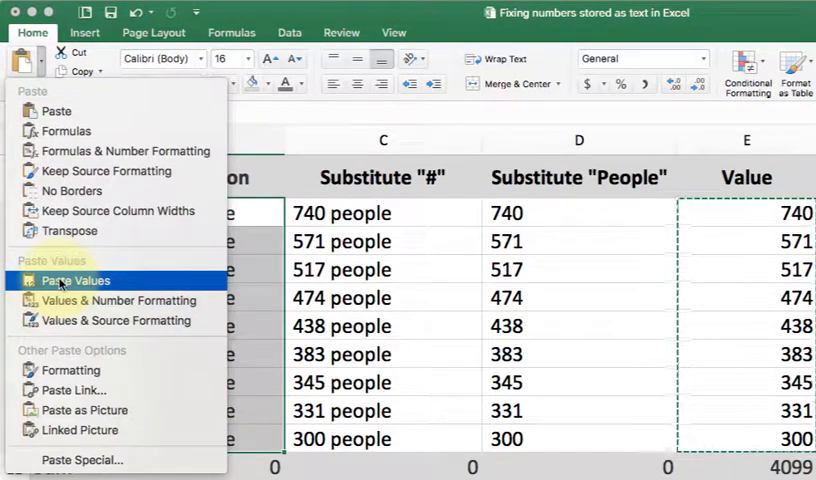
Paste the numeric values over Population as values so it sums to 4099.
left_click(74, 280)
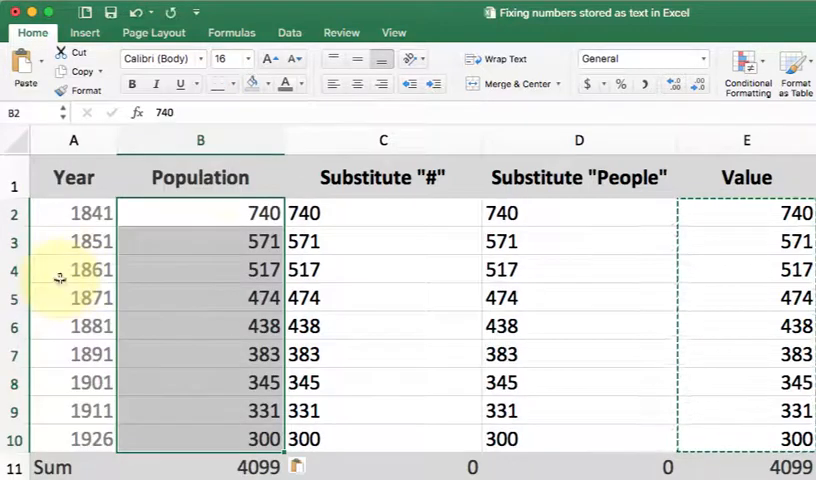